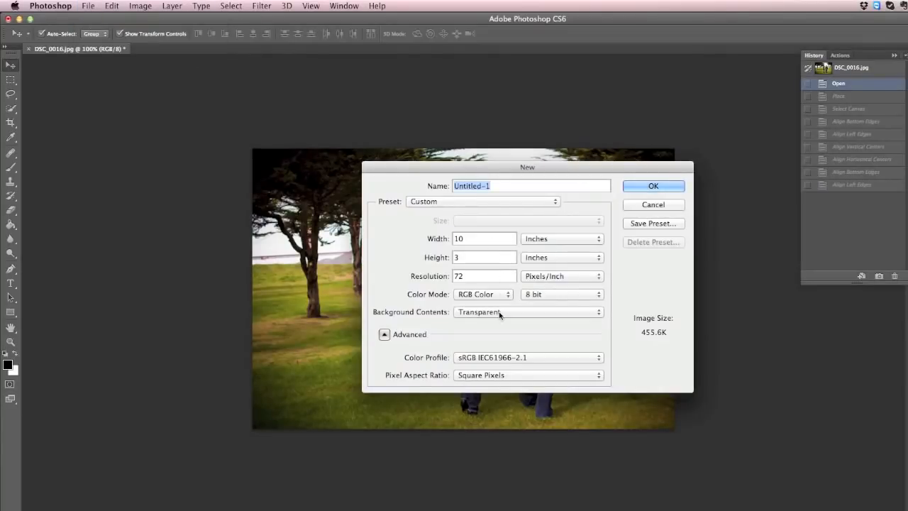
mouse_move(653, 186)
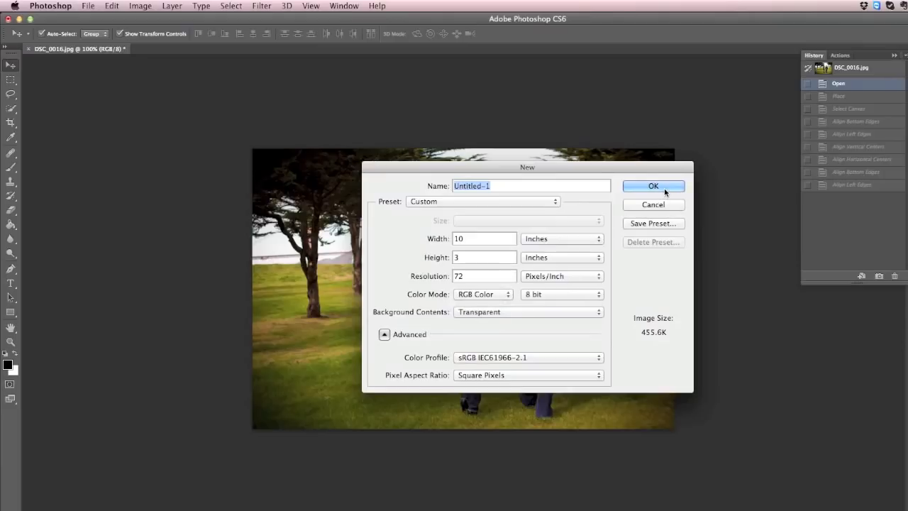
Create a new 10x3 in transparent document named Watermark.
type("Watermak")
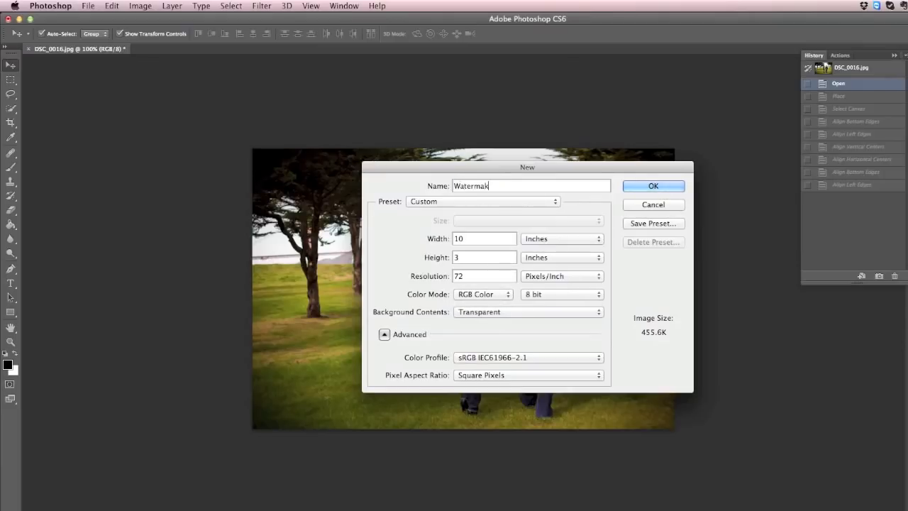
left_click(653, 184)
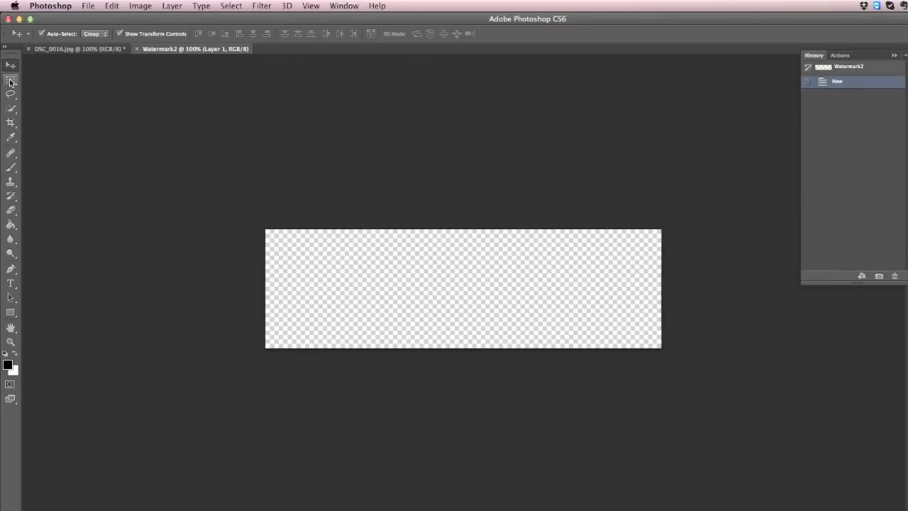
Fill a tiny top-left corner selection with faint low-opacity black.
left_click(11, 80)
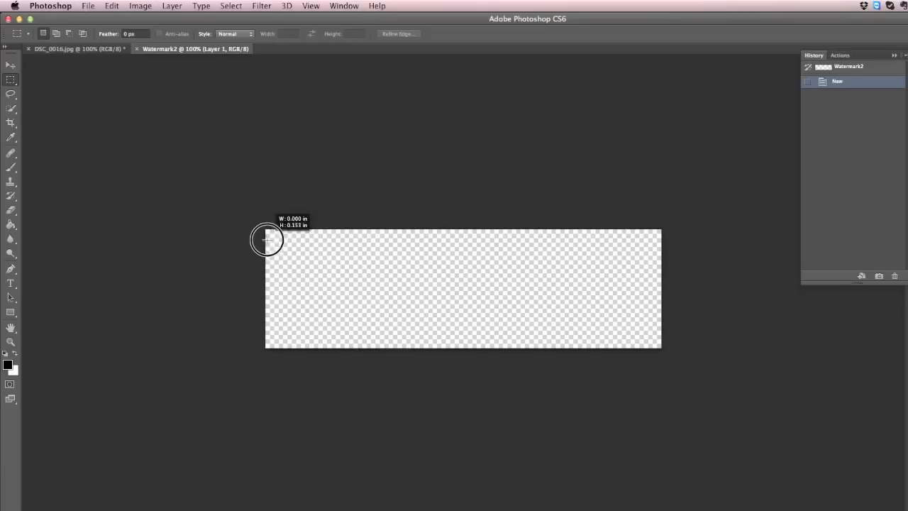
left_click_drag(266, 239, 266, 352)
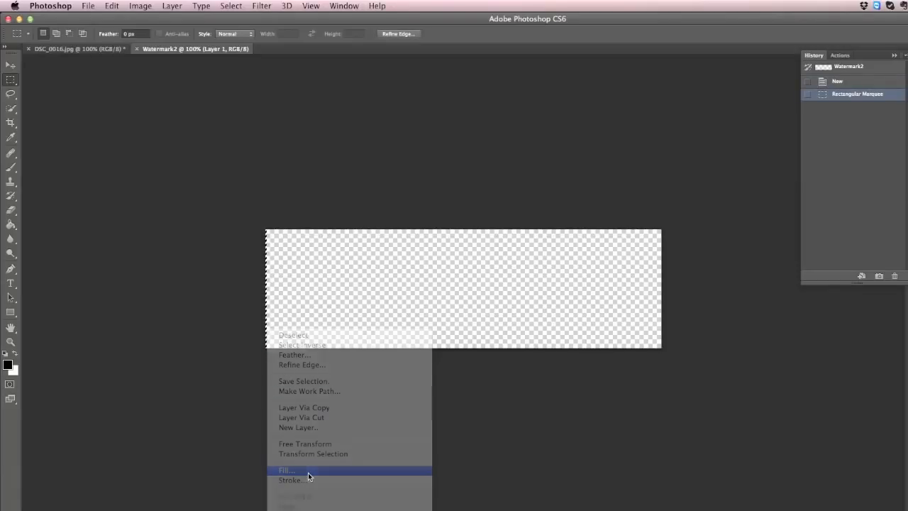
left_click(287, 470)
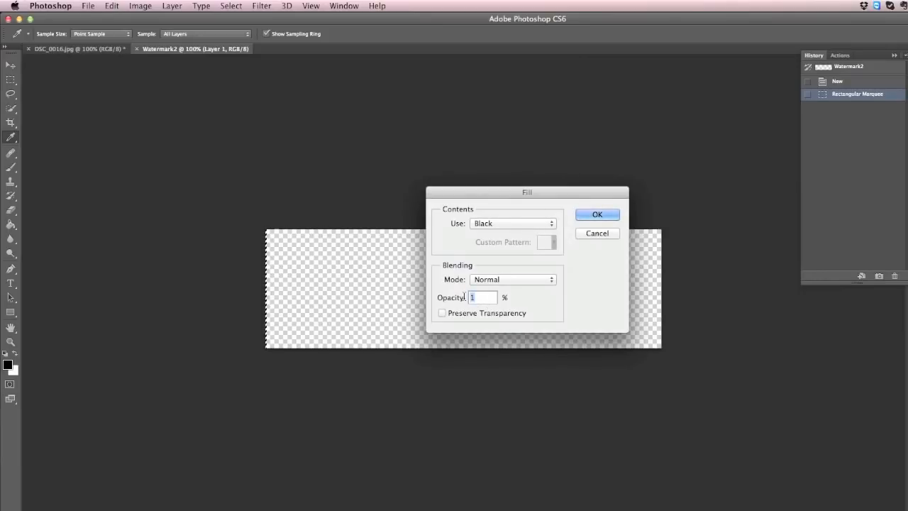
left_click(596, 215)
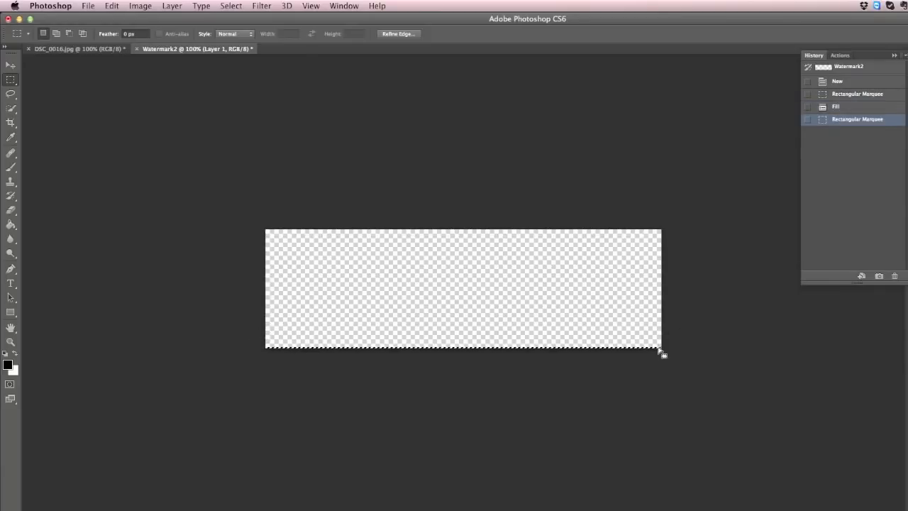
Fill a tiny bottom-right corner selection the same way and deselect.
right_click(660, 352)
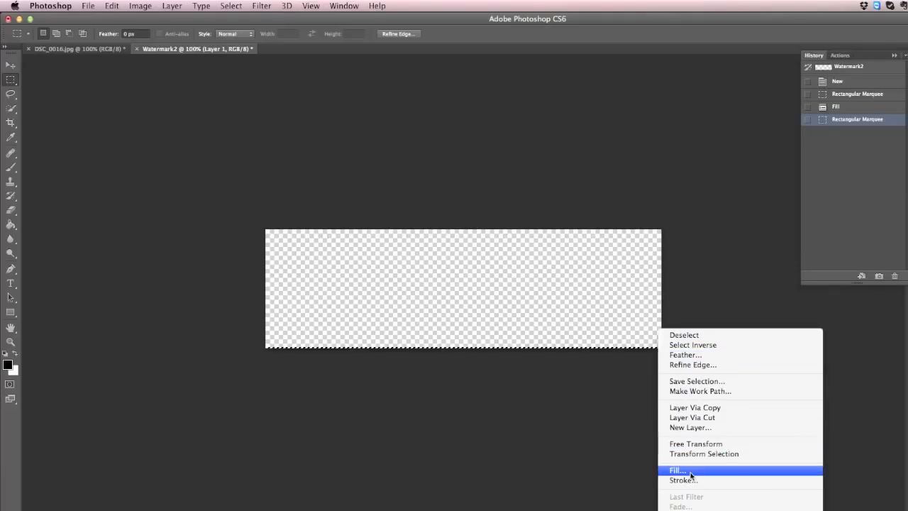
left_click(679, 471)
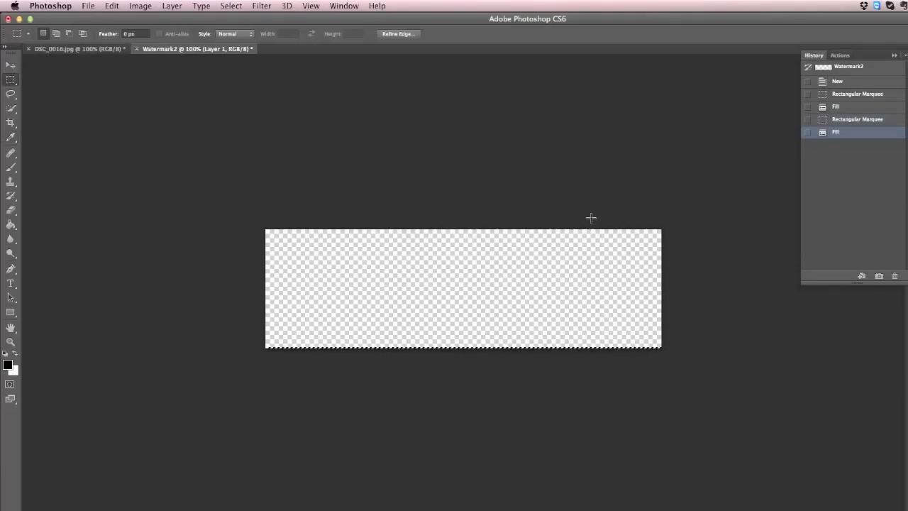
key("cmd+d")
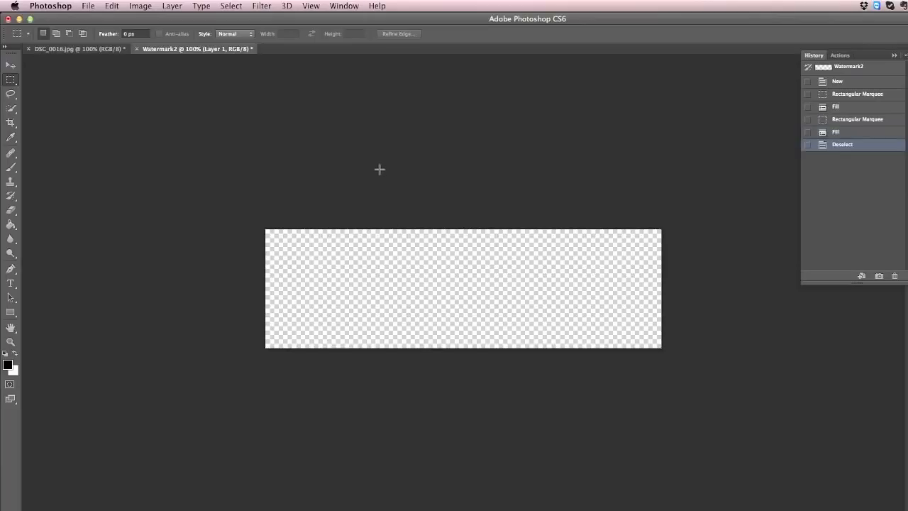
mouse_move(111, 193)
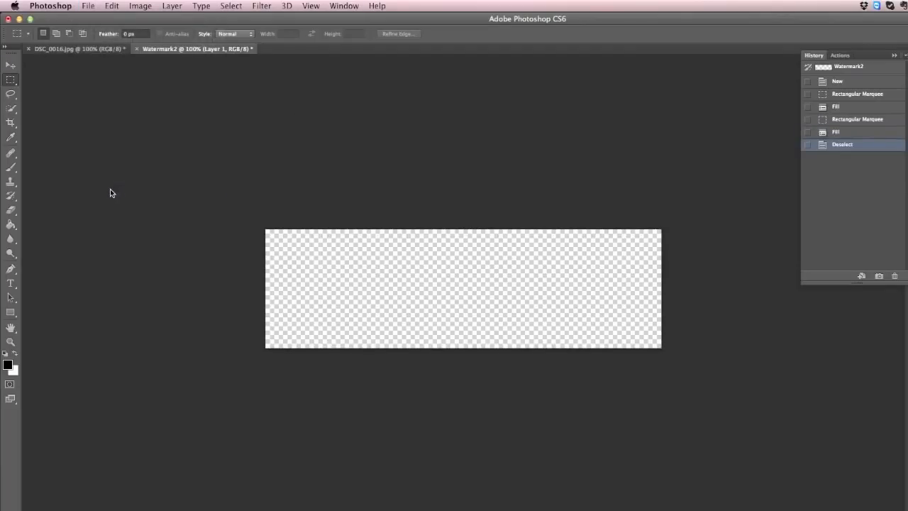
mouse_move(629, 136)
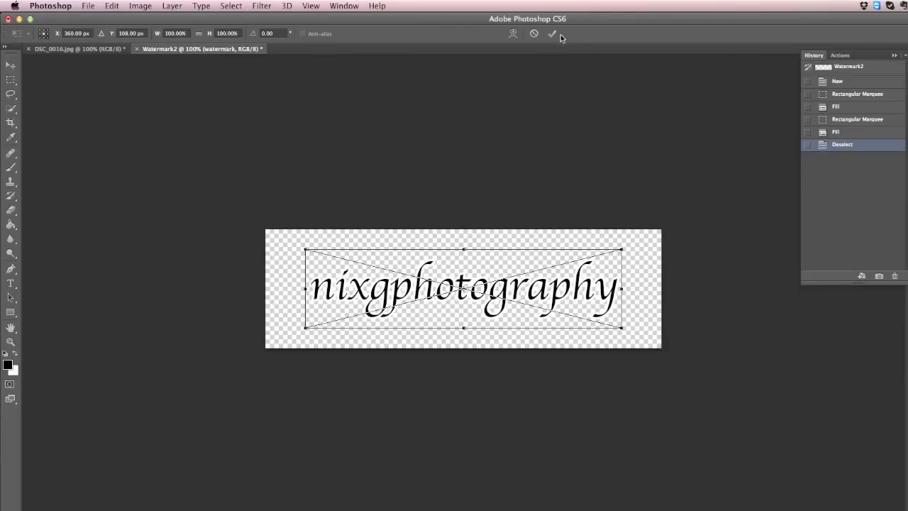
Commit the 'nixgphotography' text and save the document as Watermark2.psd on the Desktop.
left_click(554, 34)
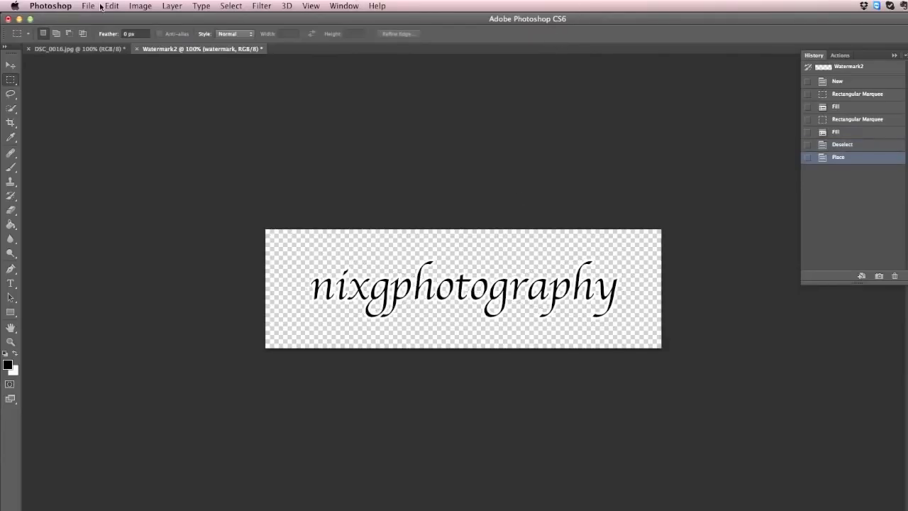
left_click(88, 6)
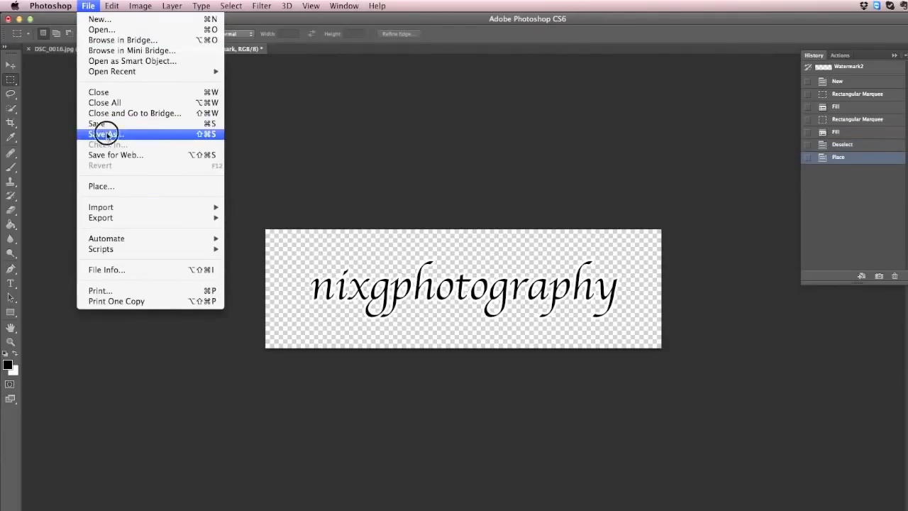
left_click(105, 133)
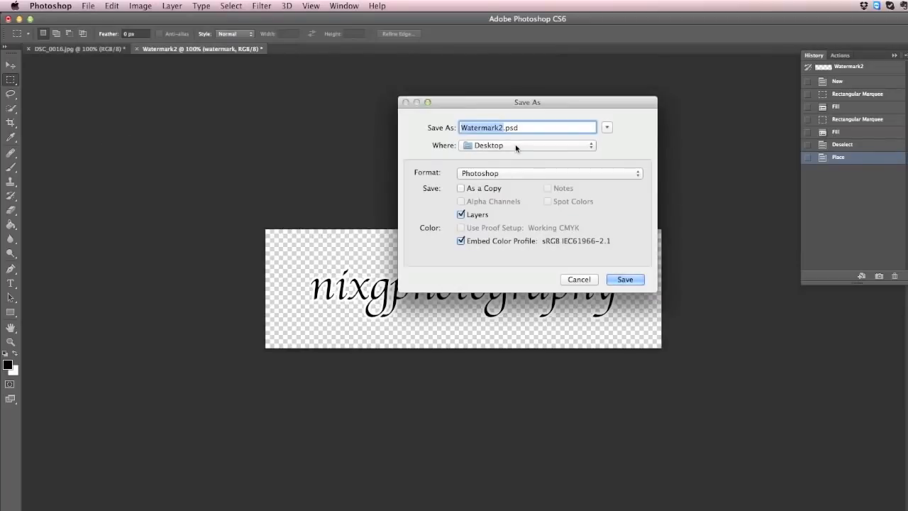
left_click(625, 279)
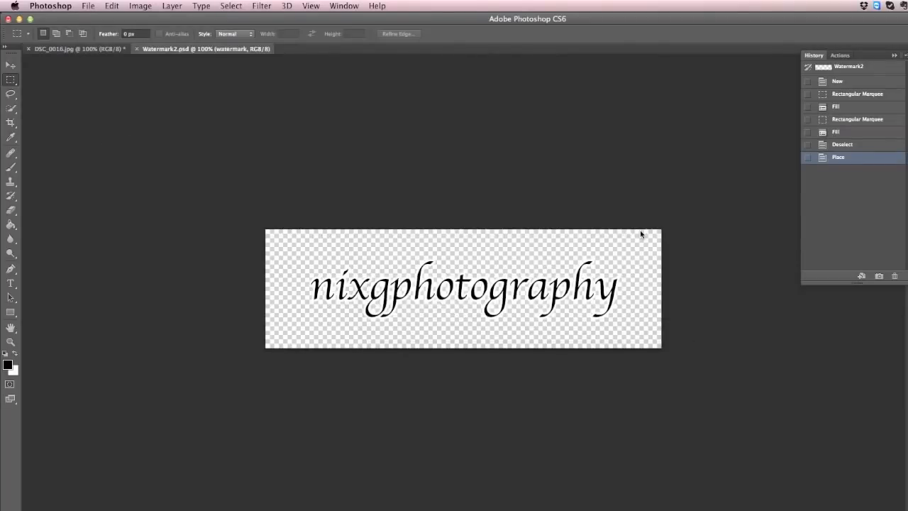
left_click(74, 48)
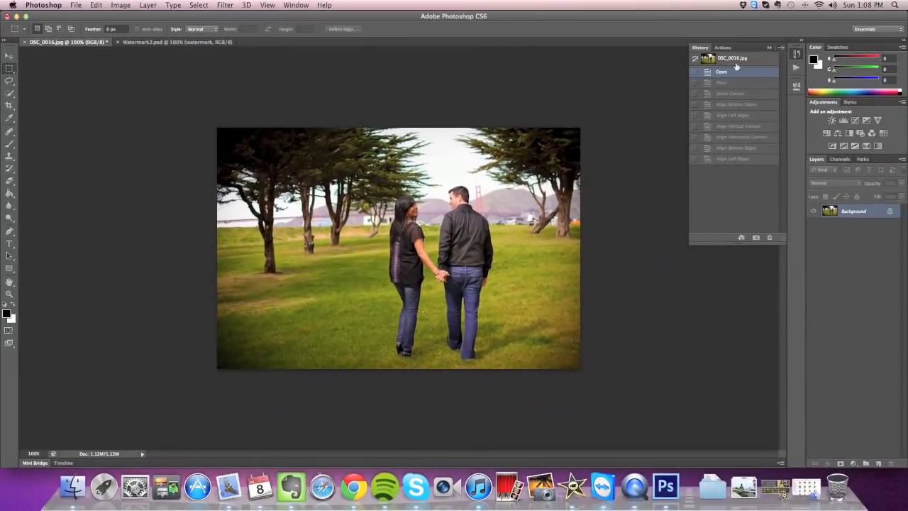
Start recording a new action named Watermark on the couple photo.
left_click(755, 237)
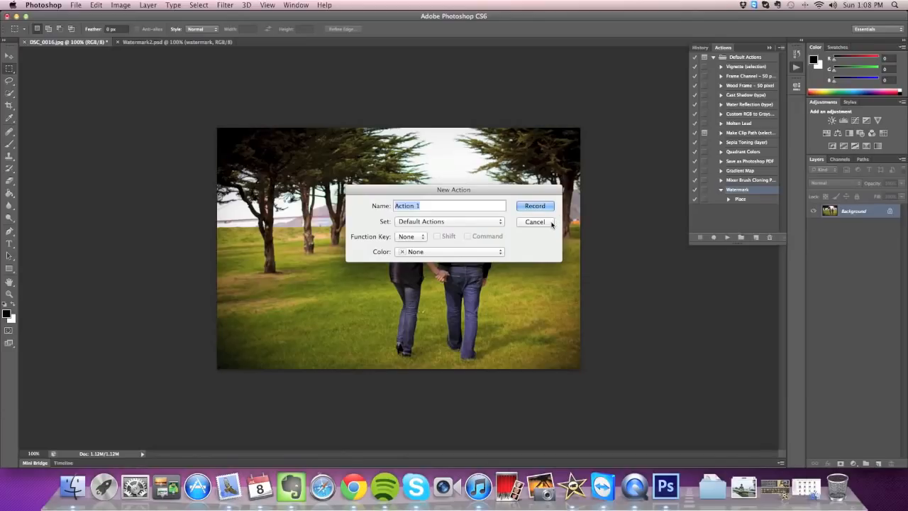
type("@Wa")
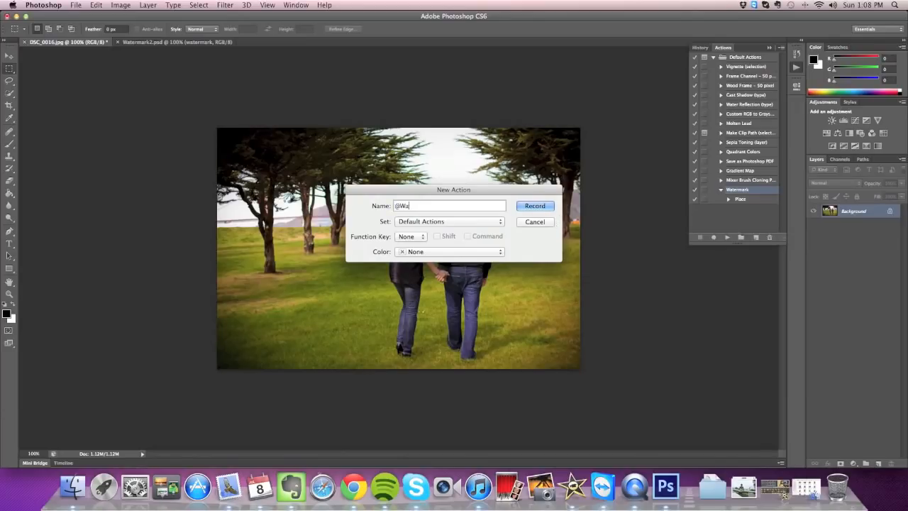
type("Watermark")
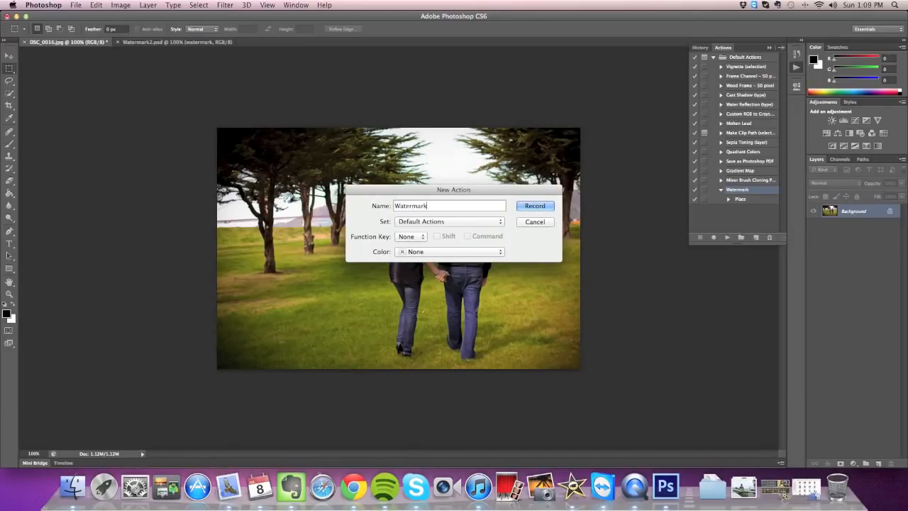
left_click(535, 206)
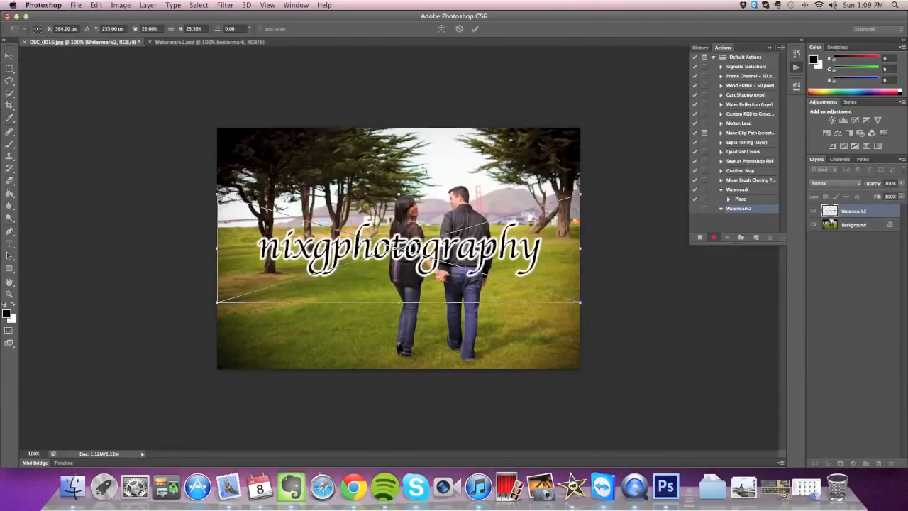
Free Transform the watermark down to a small size and commit it.
left_click_drag(579, 301, 496, 289)
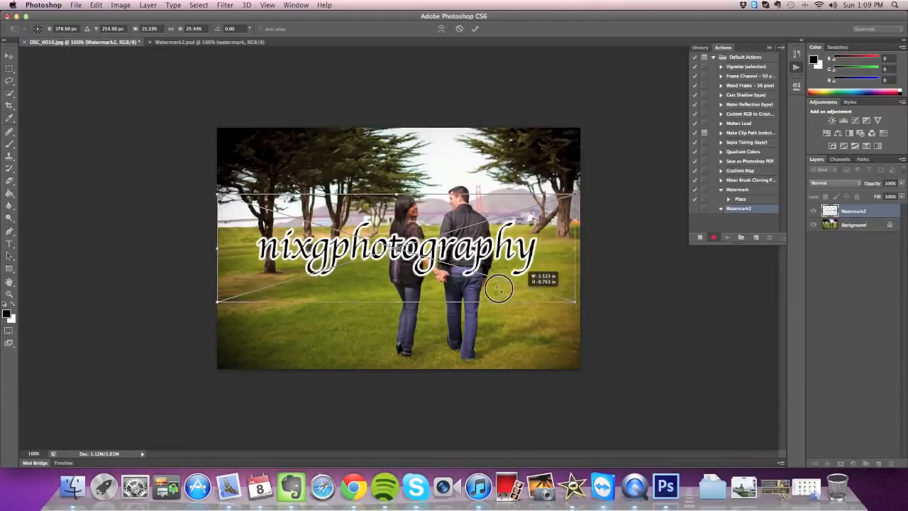
left_click_drag(498, 290, 451, 268)
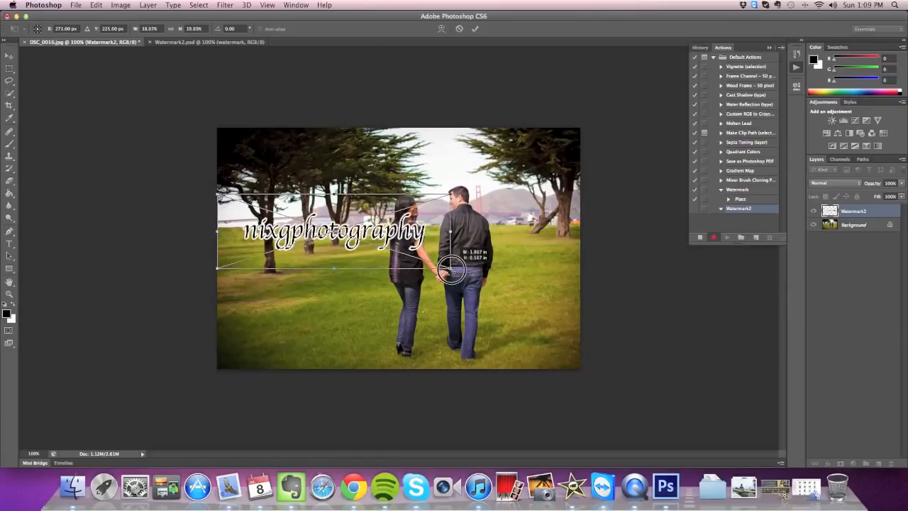
left_click_drag(452, 268, 268, 193)
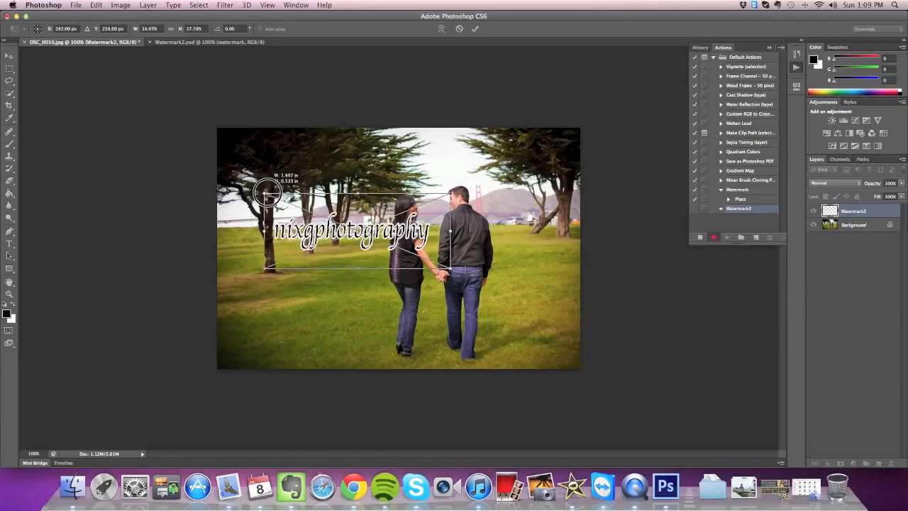
left_click_drag(268, 192, 290, 210)
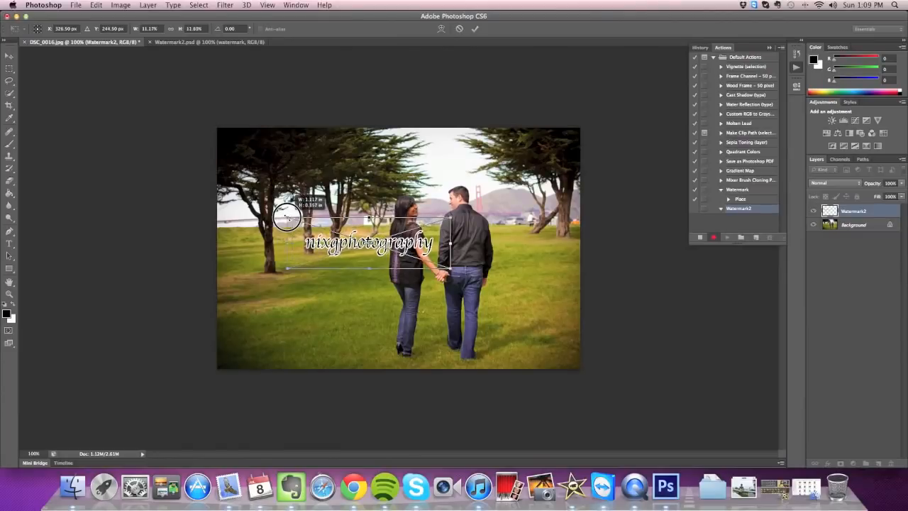
left_click(475, 28)
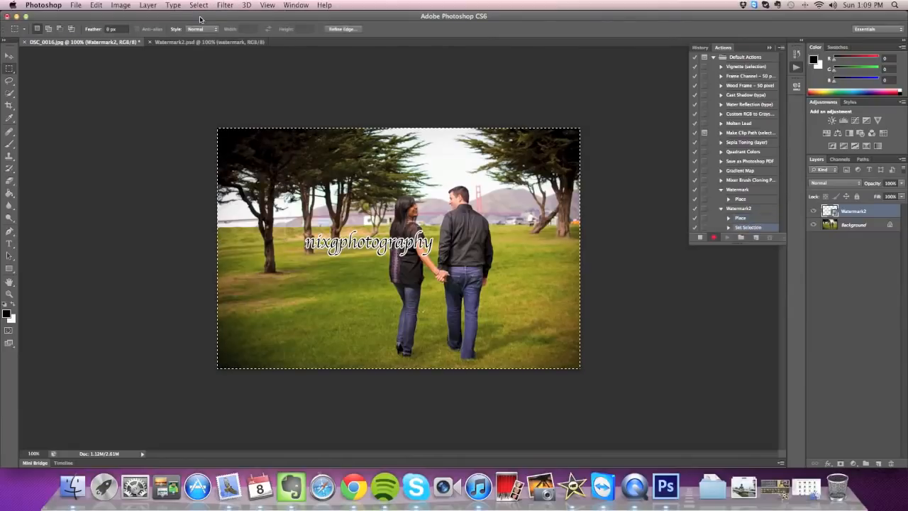
Align the watermark to the photo's bottom and left edges with the Move tool.
left_click(9, 68)
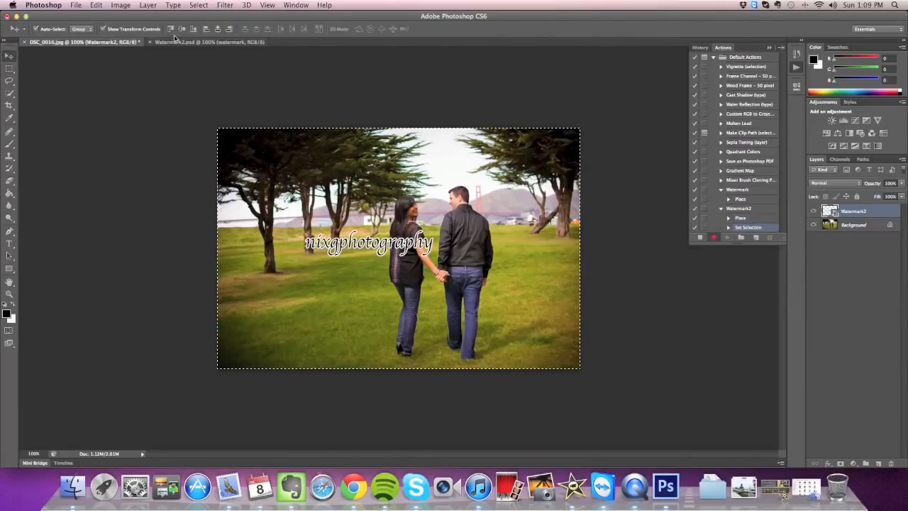
left_click(193, 28)
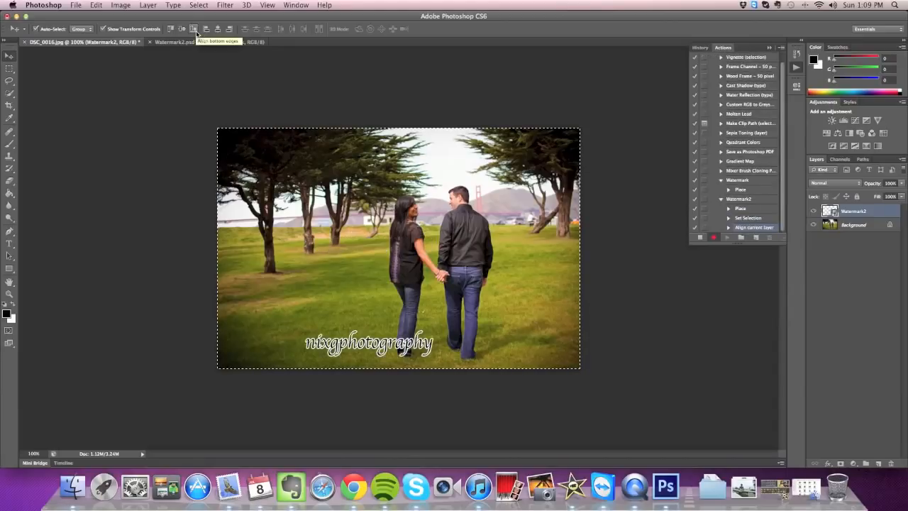
left_click(206, 29)
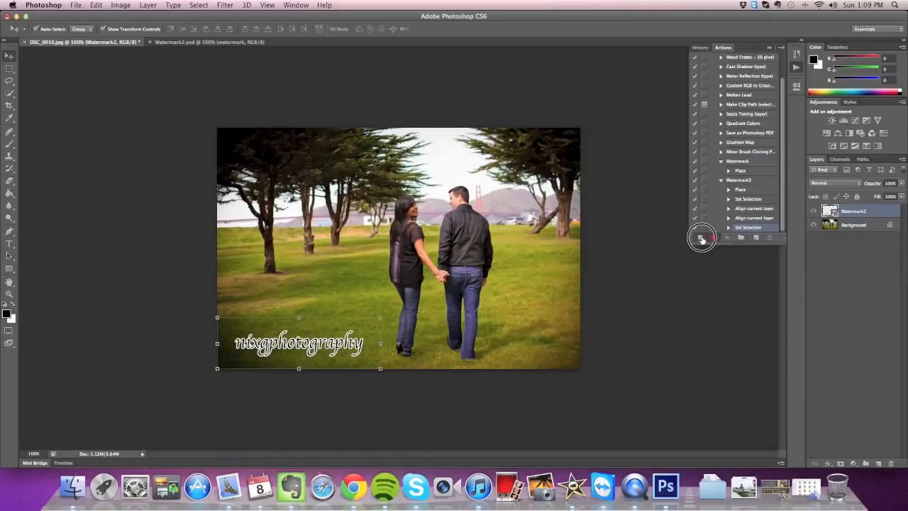
Stop recording the Watermark action and bring up the Image Processor script.
left_click(76, 6)
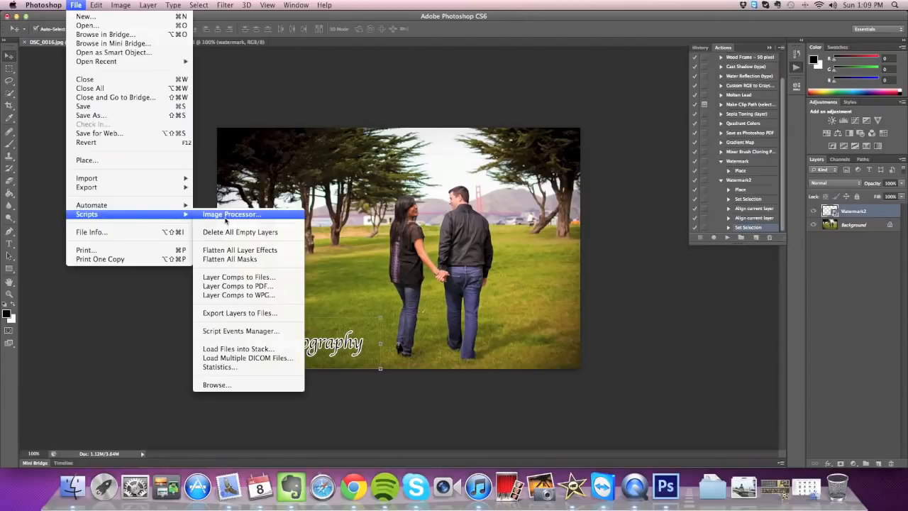
left_click(232, 215)
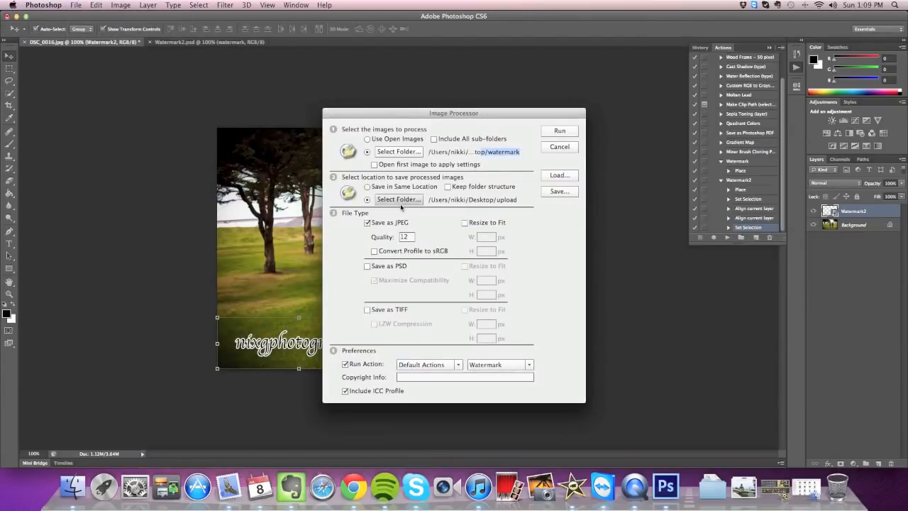
Create a new Desktop output folder and set it as the save destination for the batch.
left_click(399, 198)
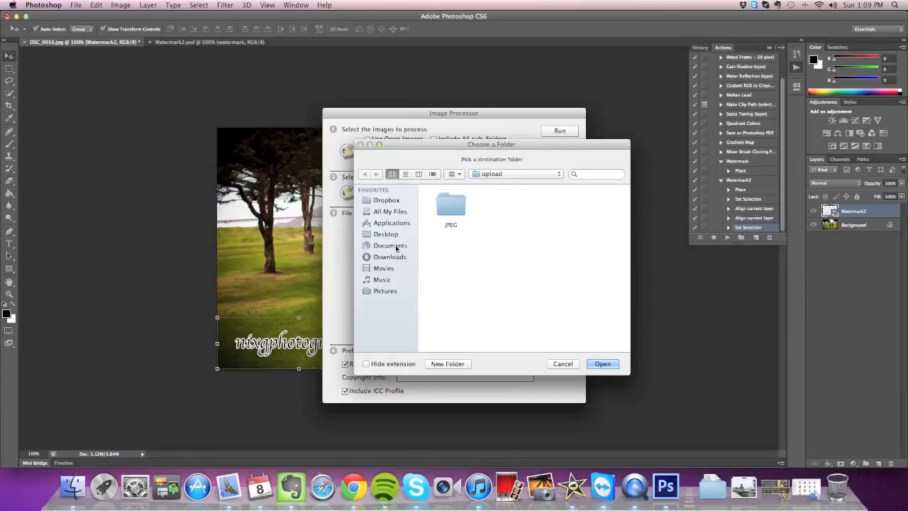
left_click(447, 364)
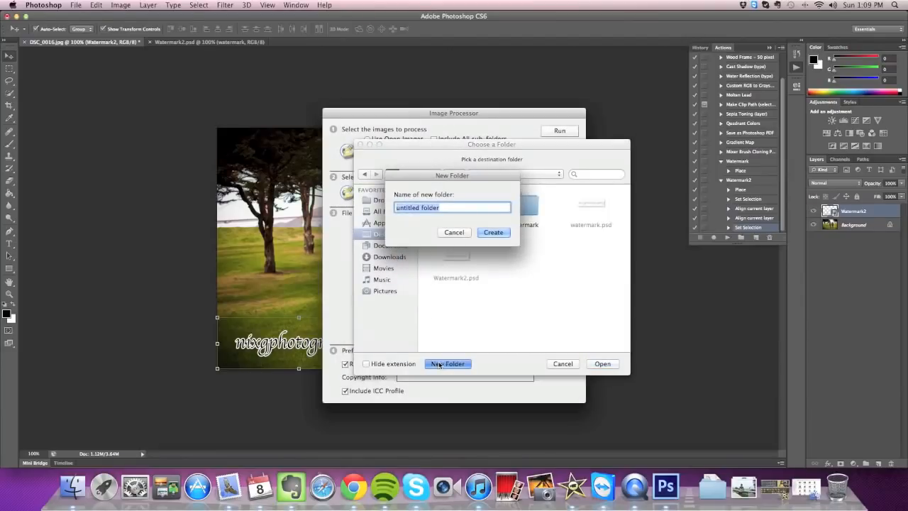
left_click(454, 233)
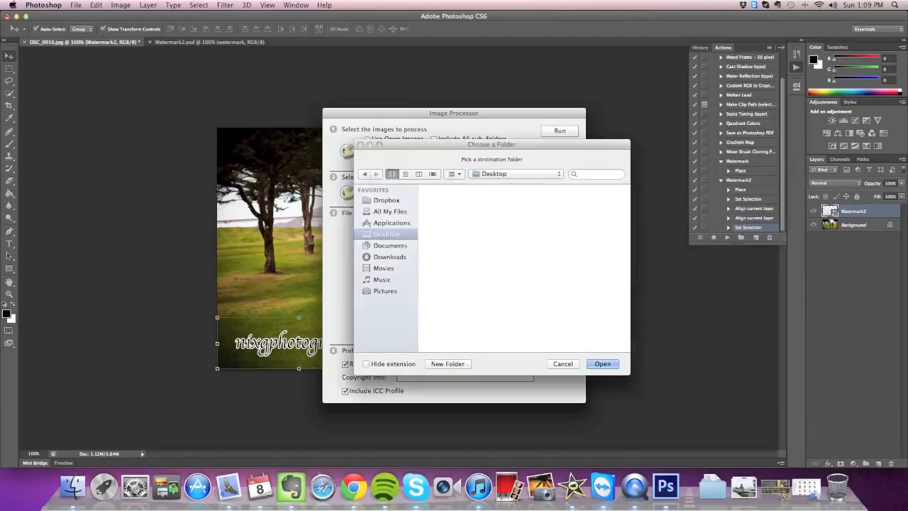
left_click(602, 363)
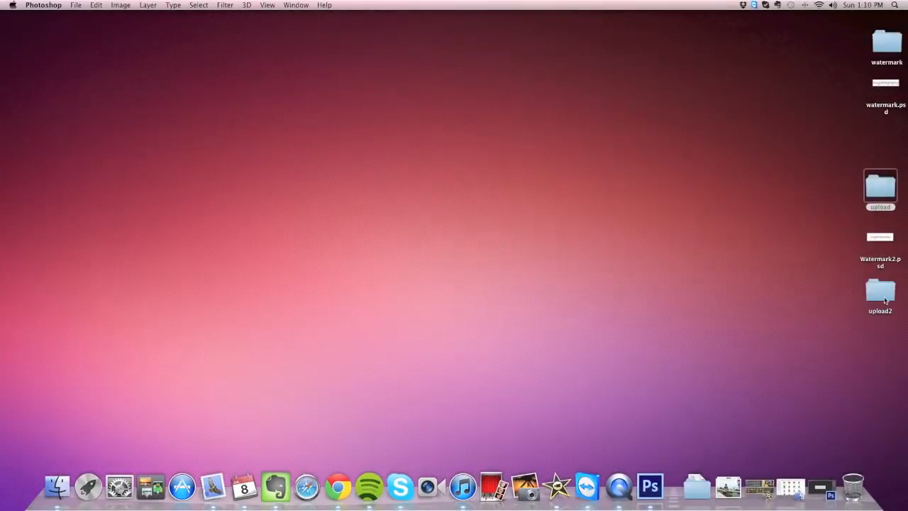
View three processed JPEGs from the output folder to confirm the bottom-left watermark.
double_click(880, 291)
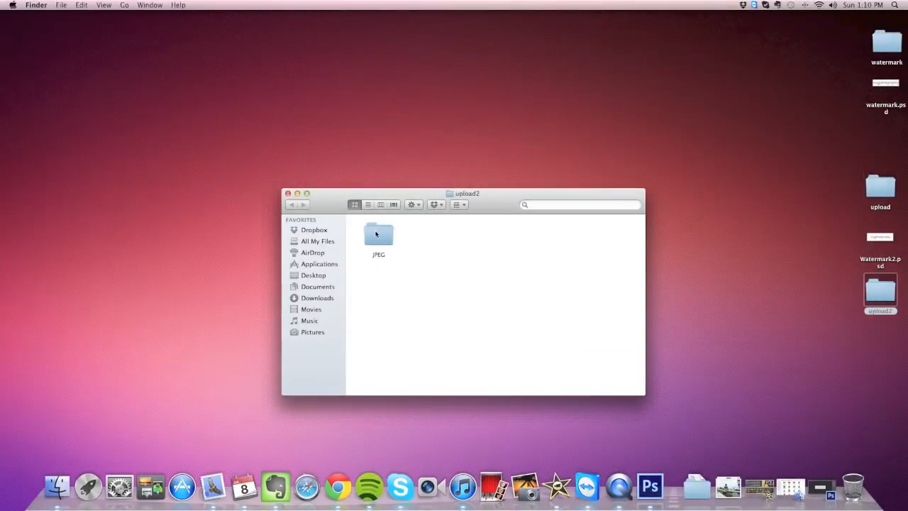
double_click(378, 234)
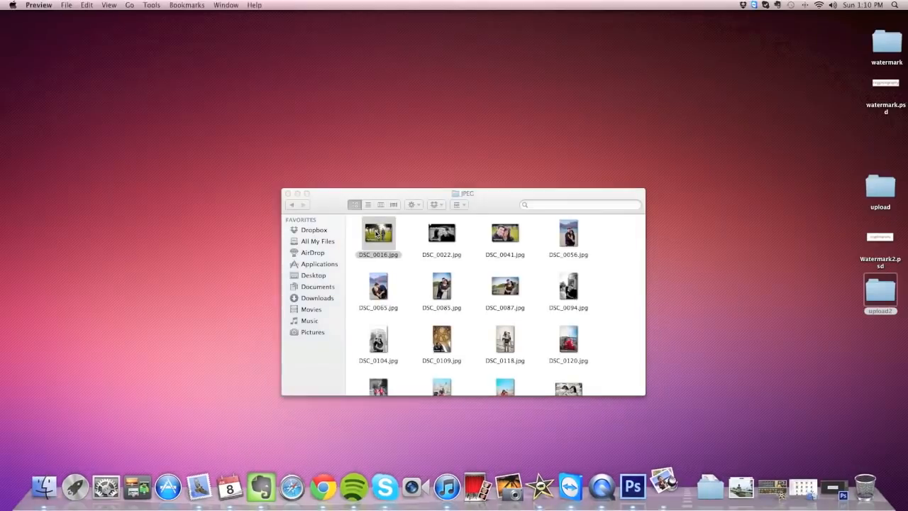
double_click(379, 233)
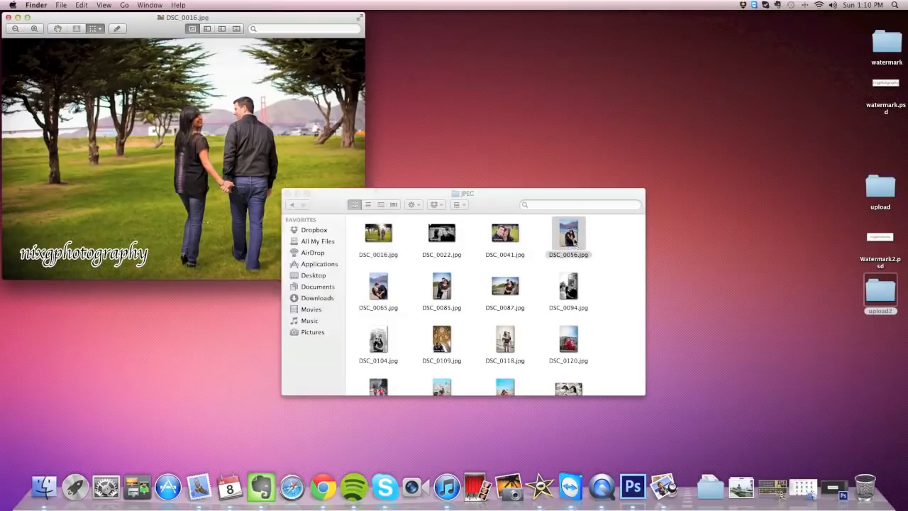
double_click(568, 233)
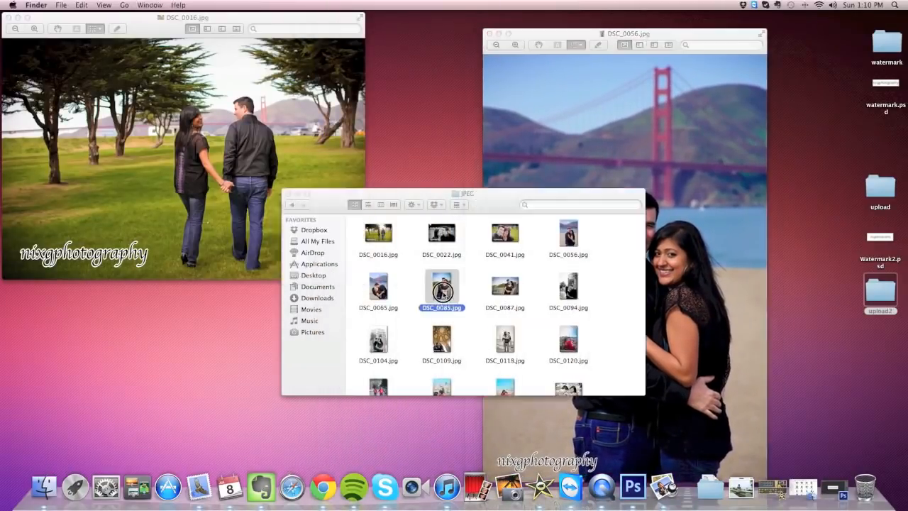
double_click(441, 287)
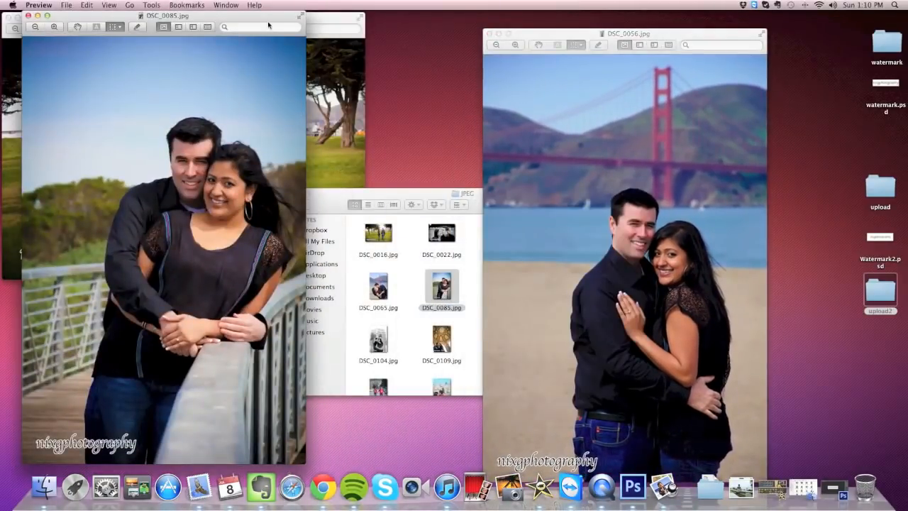